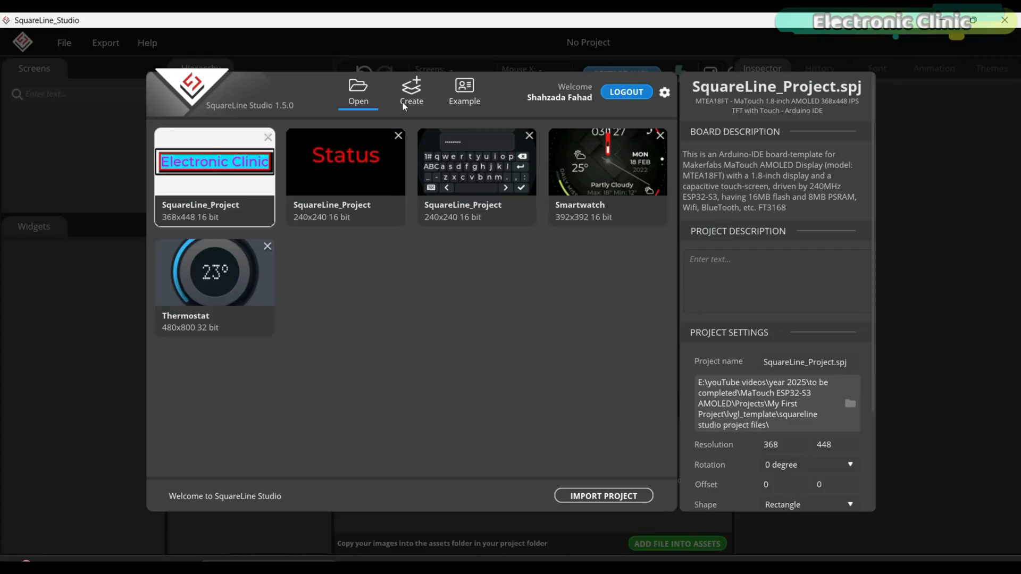
# Start a new project from the 'Arduino with TFT_eSPI' board template and review its settings.
pyautogui.click(411, 91)
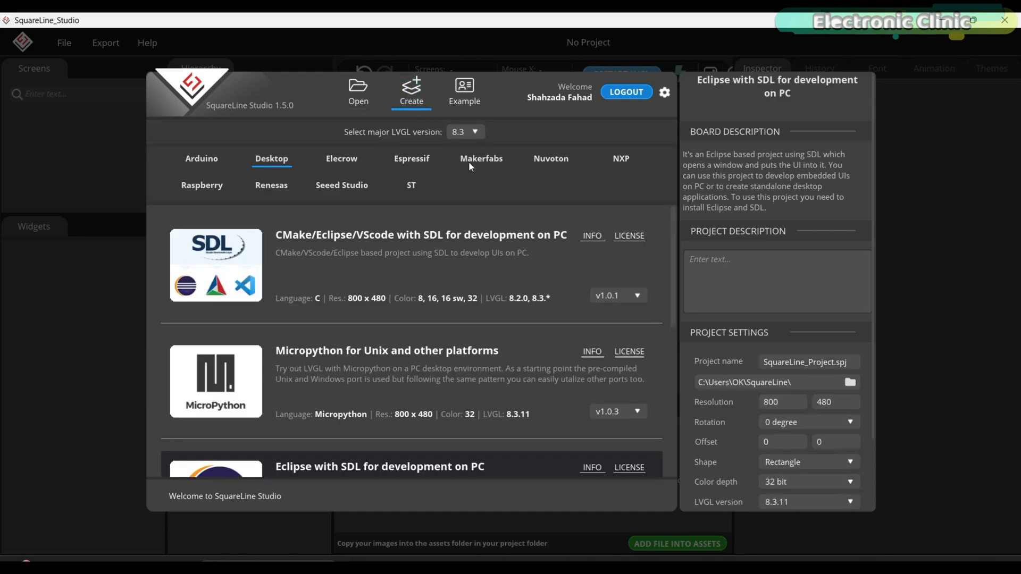
pyautogui.moveTo(496, 169)
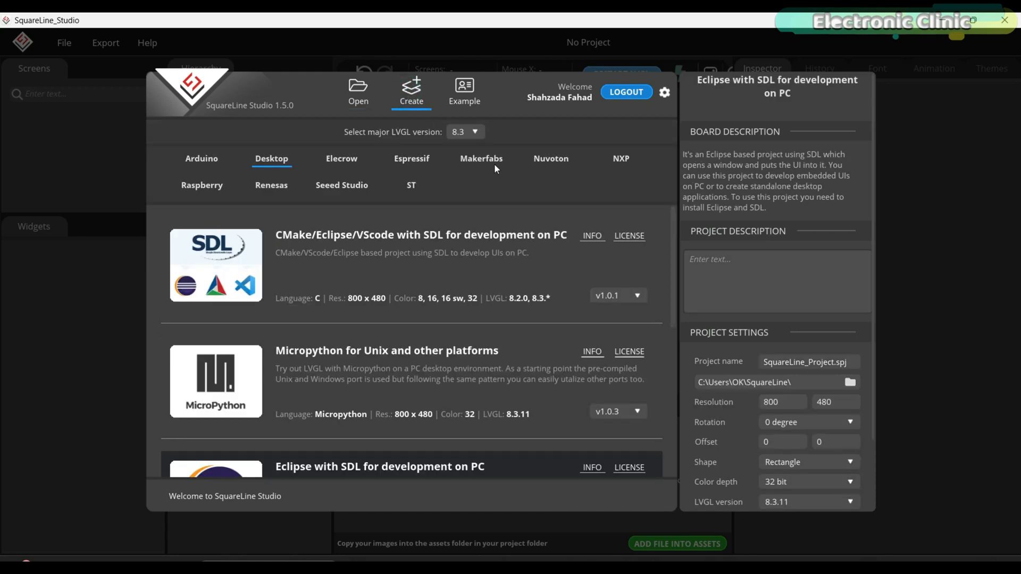
pyautogui.click(201, 158)
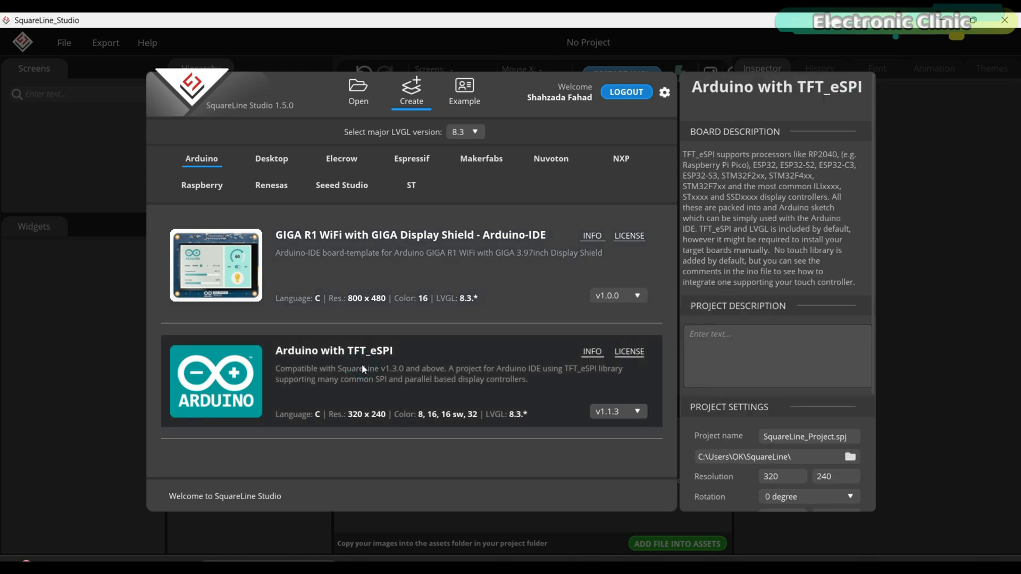
pyautogui.moveTo(748, 379)
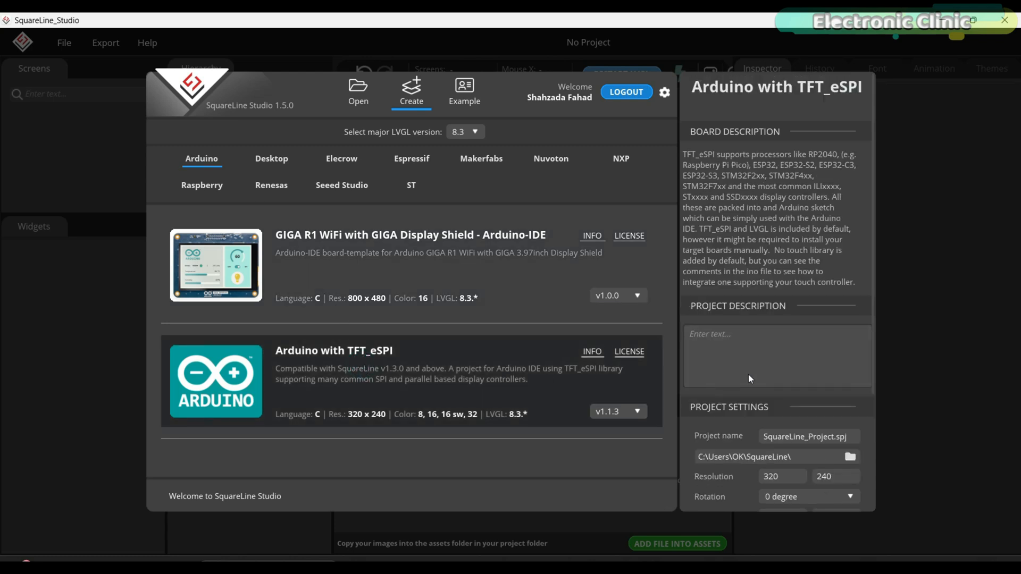
pyautogui.scroll(-3)
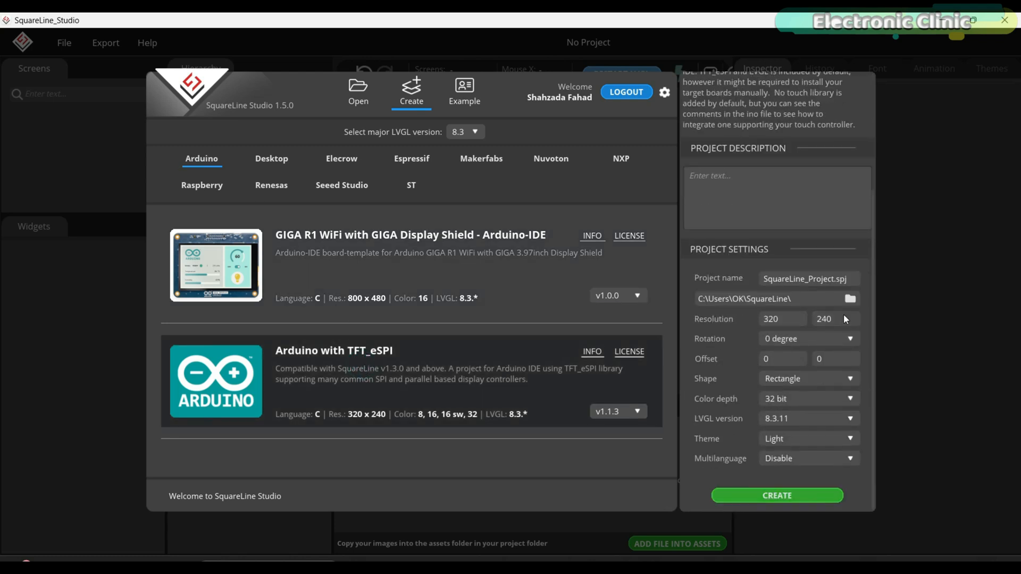
# Create a 368x448, 16-bit, Dark-theme project in 'squareline studio project files', overwriting the old one.
pyautogui.click(849, 299)
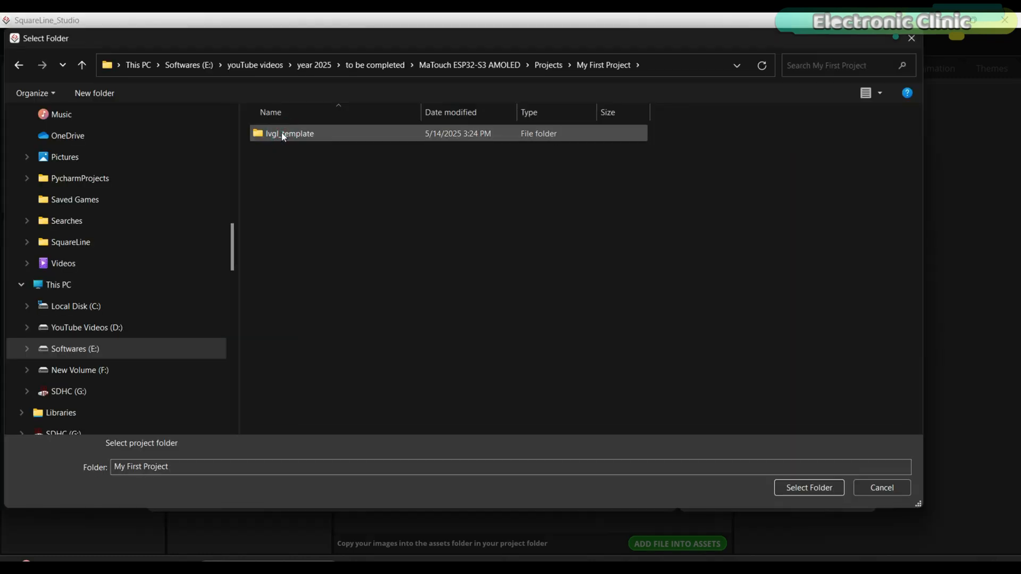
pyautogui.doubleClick(288, 134)
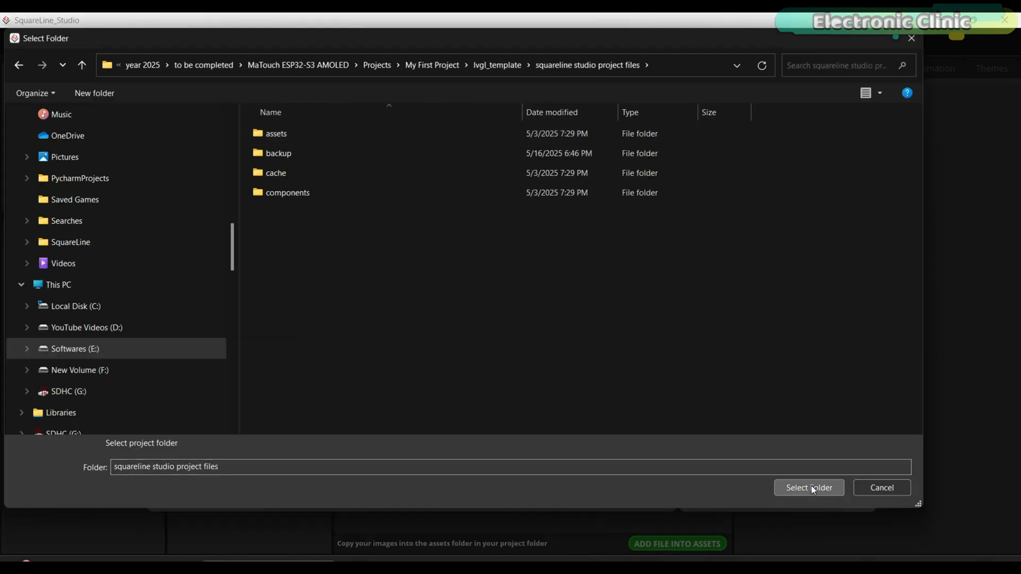
pyautogui.click(808, 487)
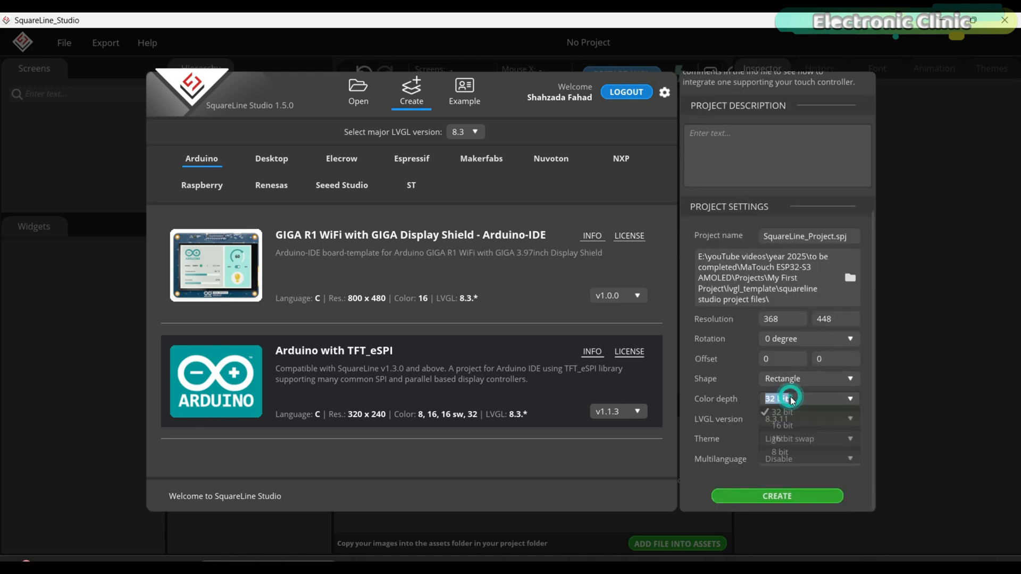
pyautogui.click(780, 426)
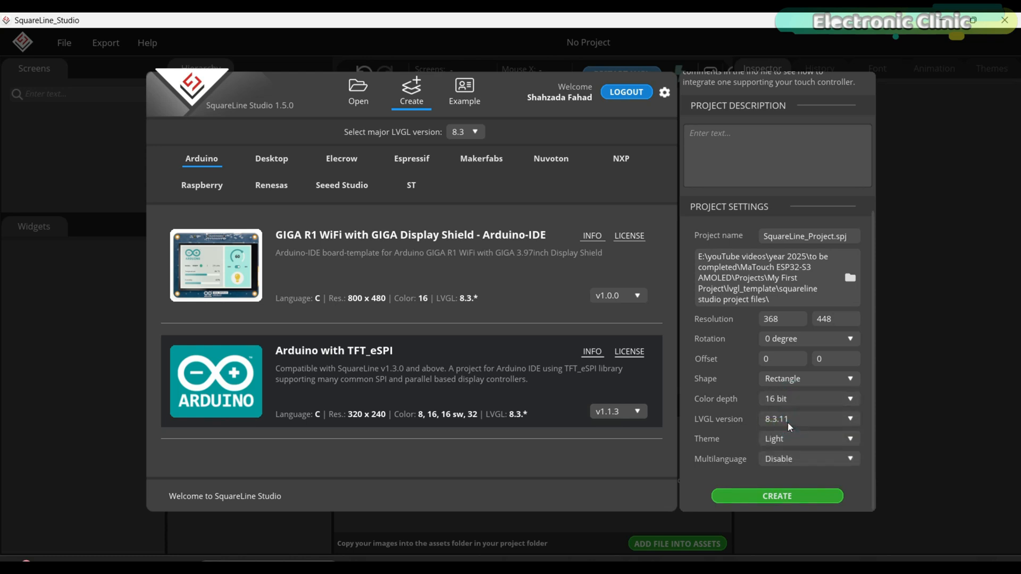
pyautogui.moveTo(807, 426)
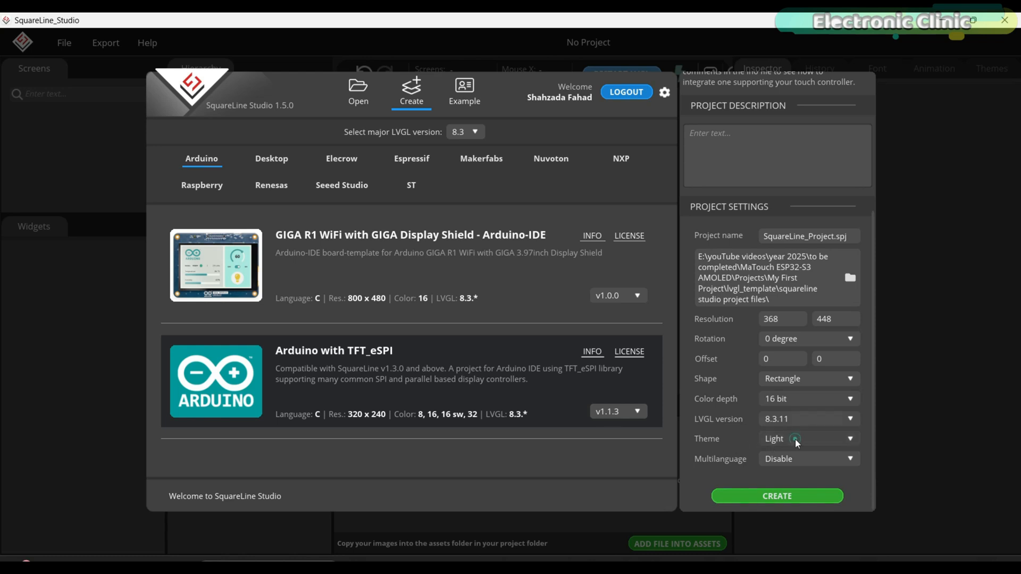
pyautogui.click(809, 438)
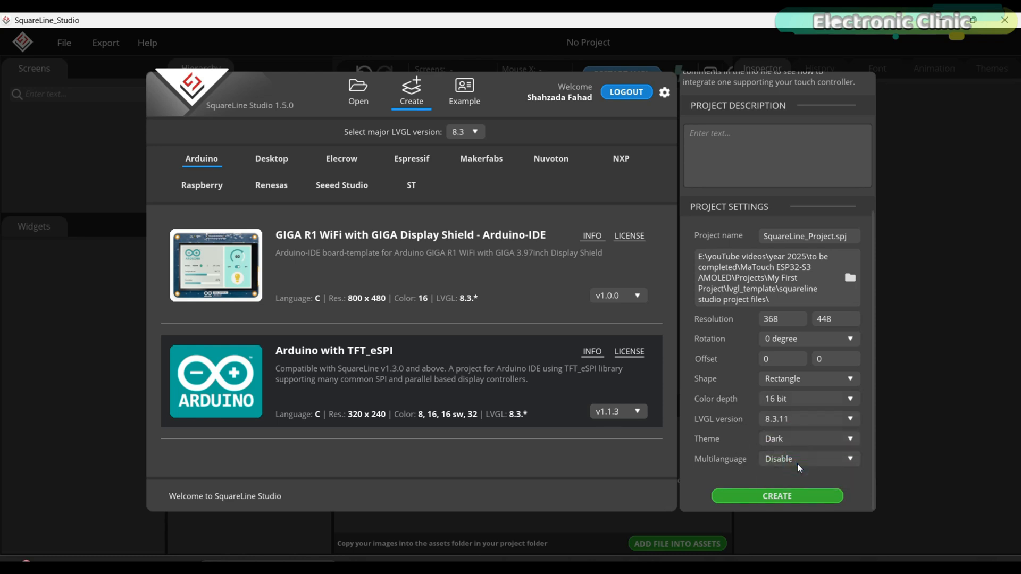
pyautogui.moveTo(784, 497)
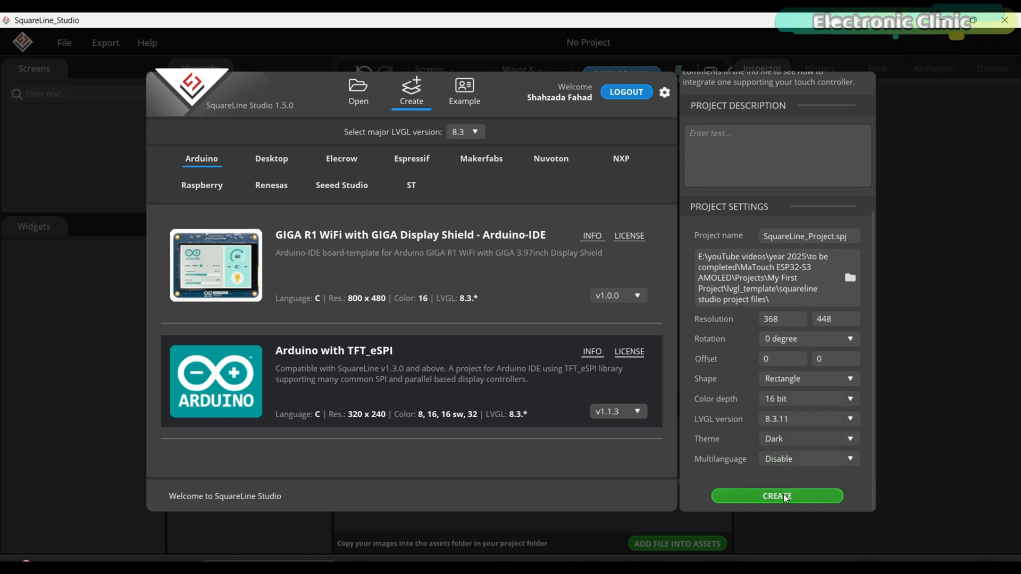
pyautogui.click(777, 496)
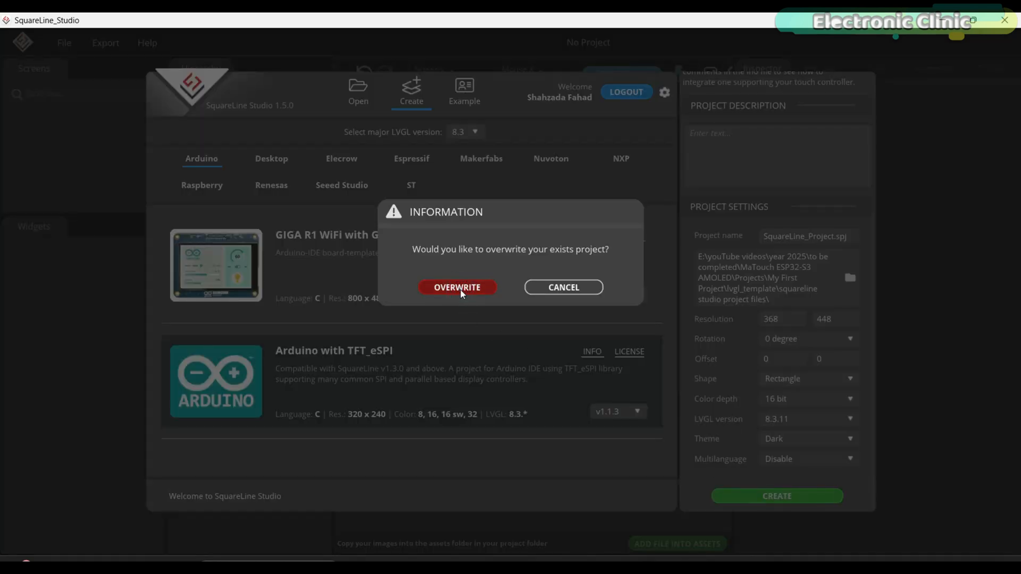
pyautogui.click(456, 288)
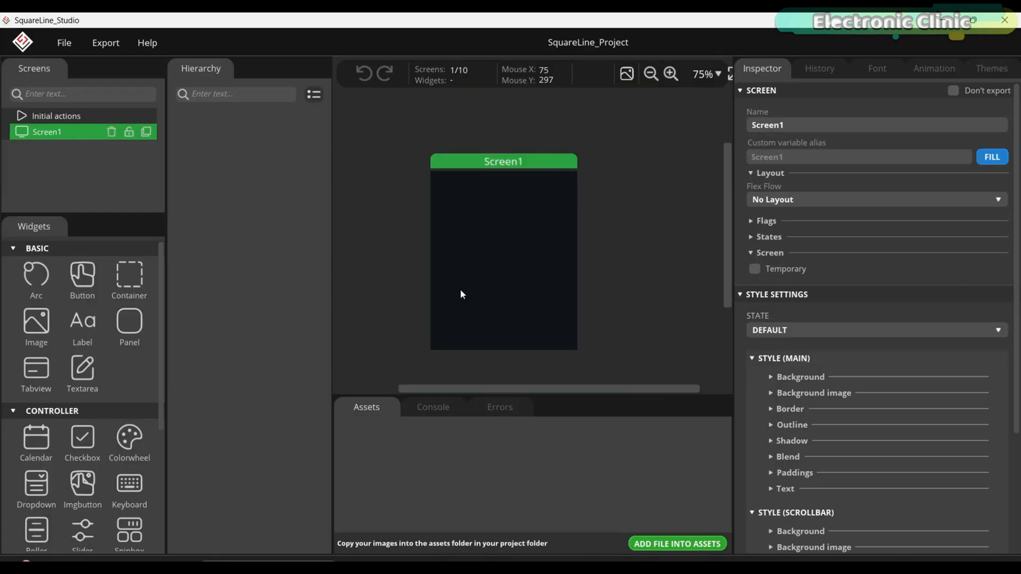
# In Project Settings, set the export root folder inside lvgl_template.
pyautogui.click(670, 74)
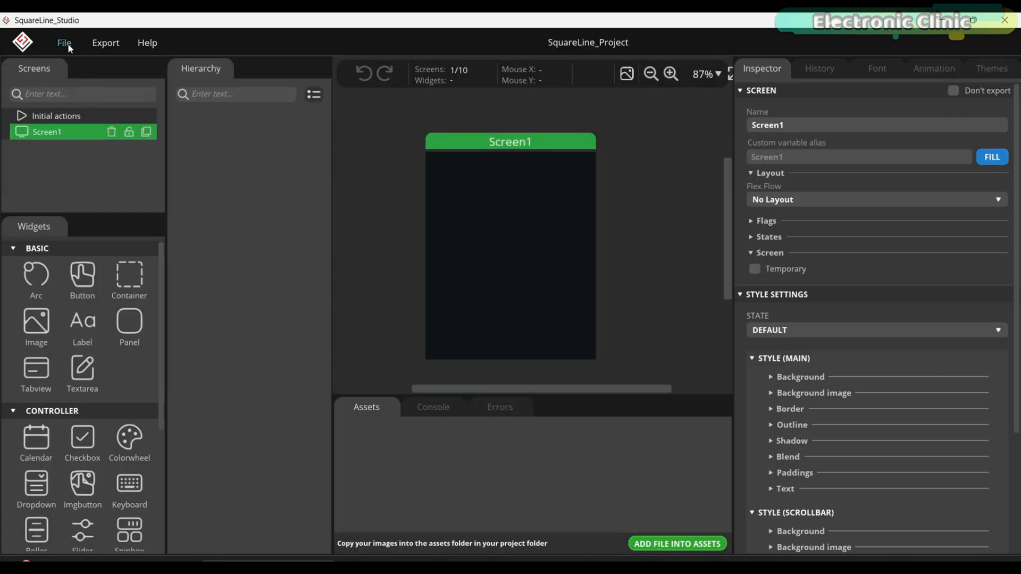
pyautogui.click(64, 43)
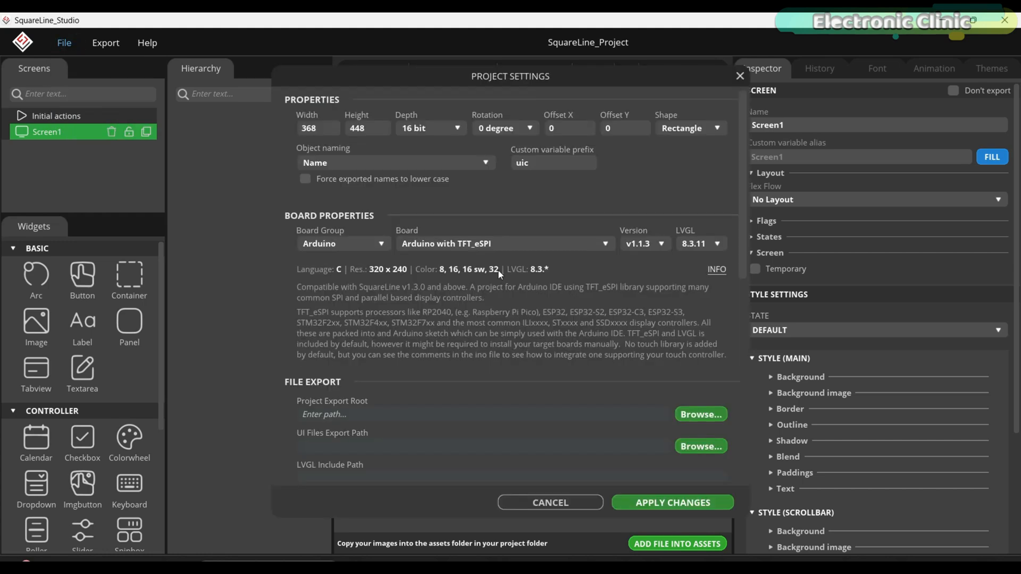
pyautogui.click(700, 414)
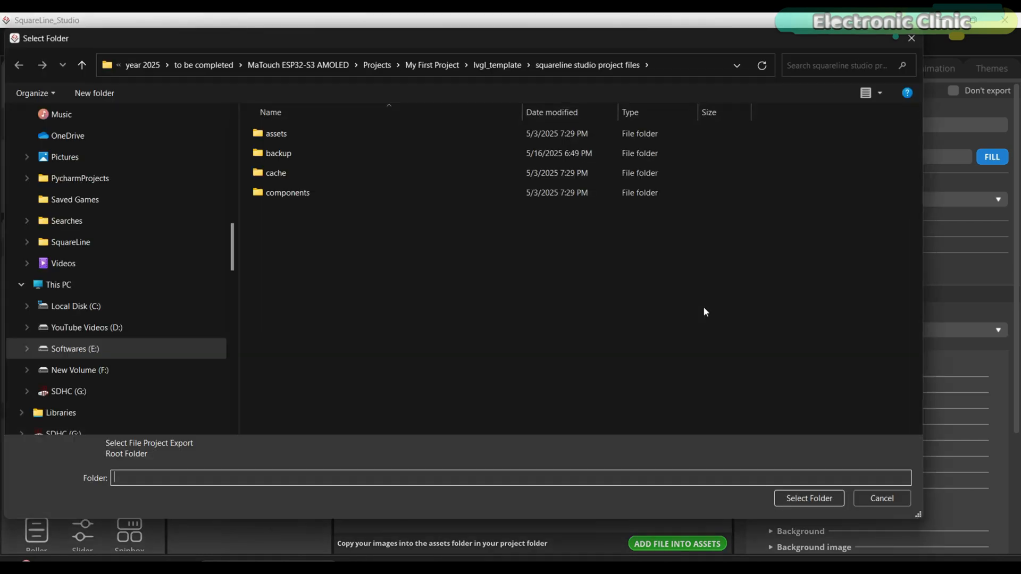
pyautogui.click(809, 498)
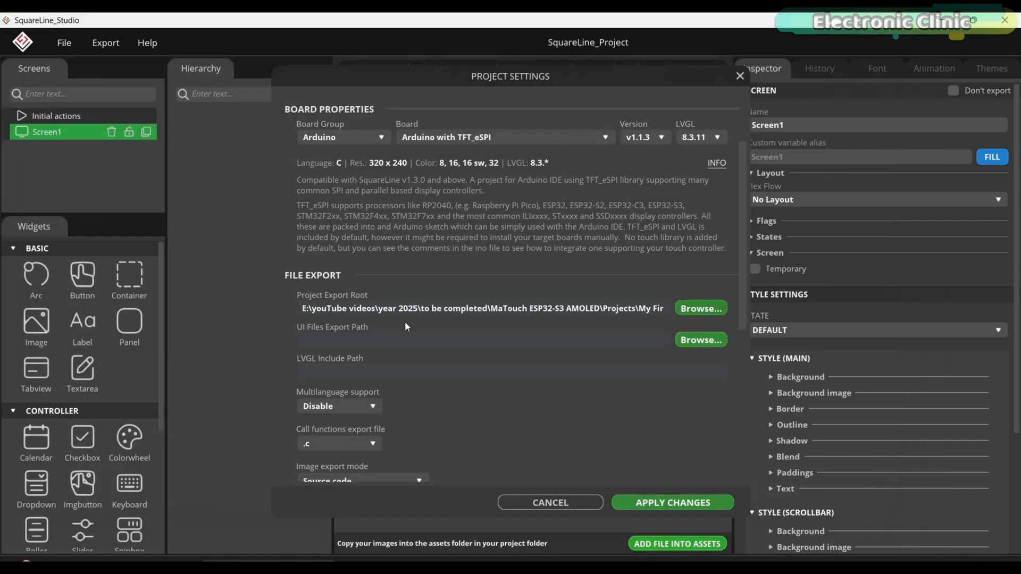
# Point the UI Files Export Path to 'ui files' and set LVGL Include Path to lvgl.h.
pyautogui.click(700, 339)
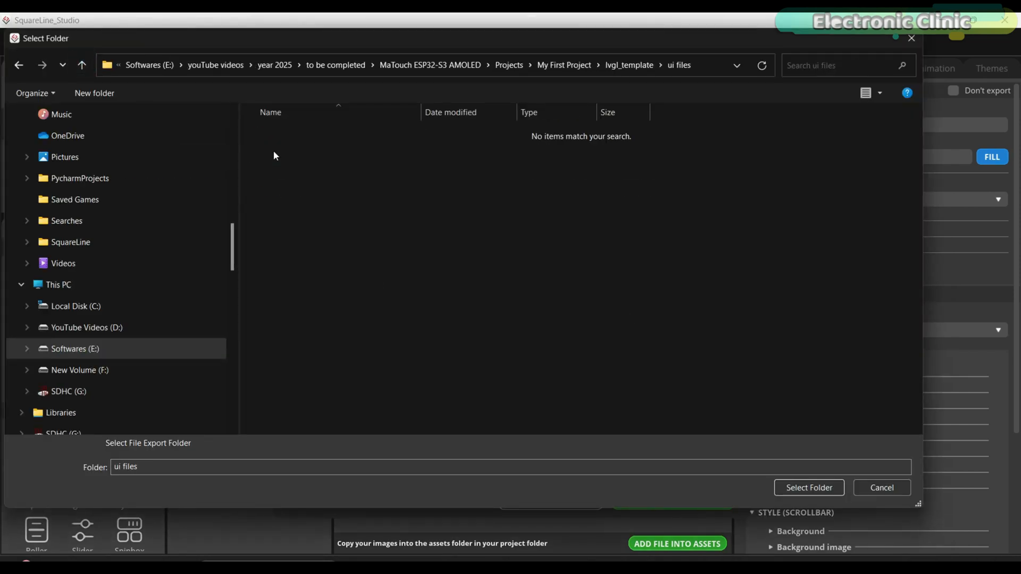
pyautogui.click(808, 487)
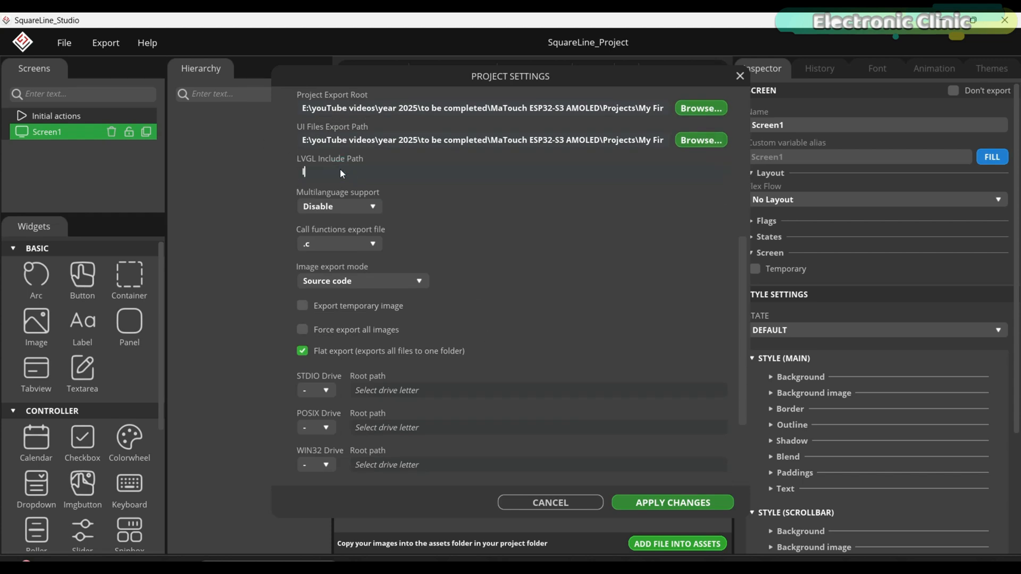
pyautogui.write('lvgl.h')
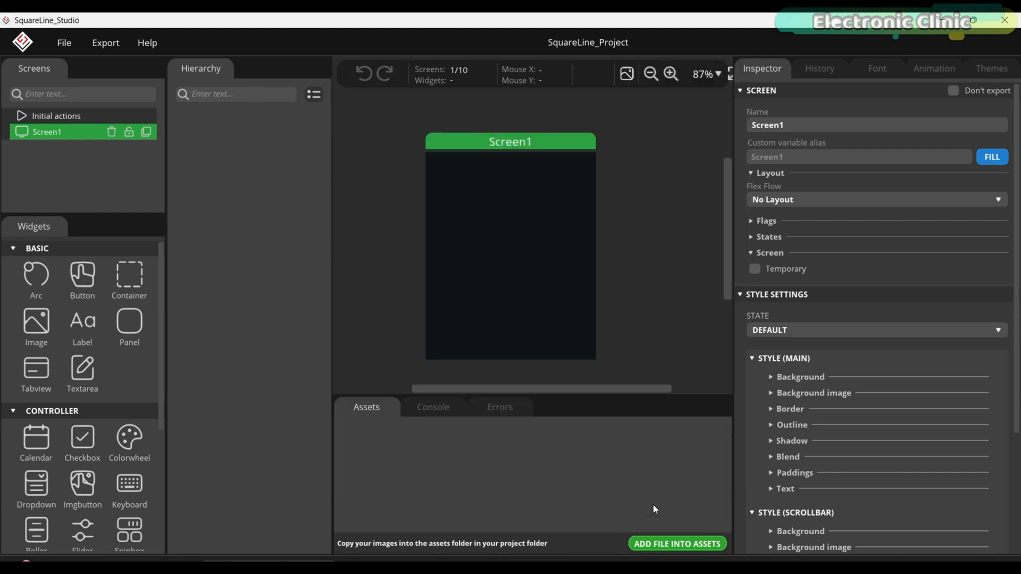
# Add a 'Hello' label to Screen1 with 00CDFF text colour and Montserrat 46 font.
pyautogui.click(82, 321)
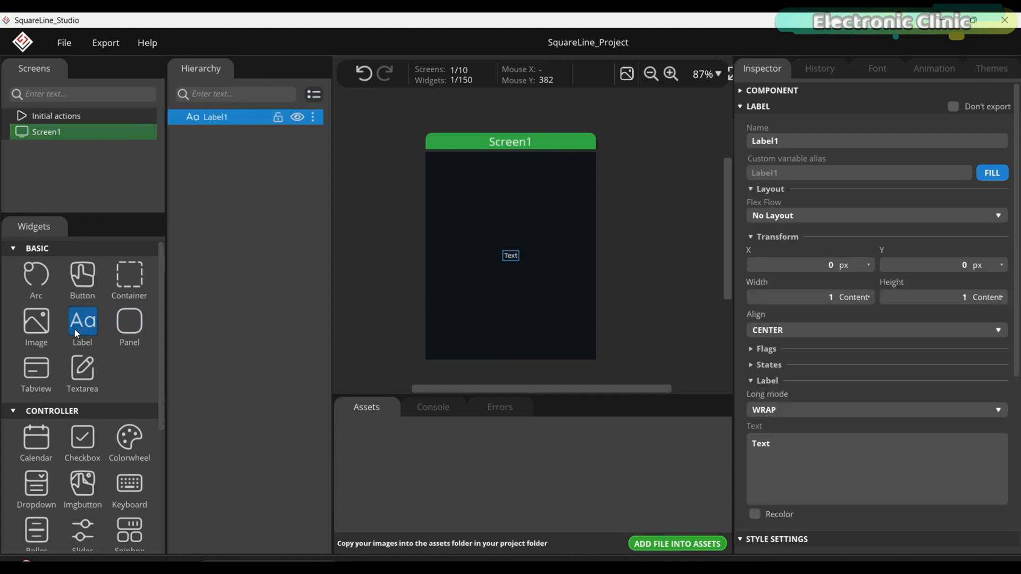
pyautogui.moveTo(511, 255)
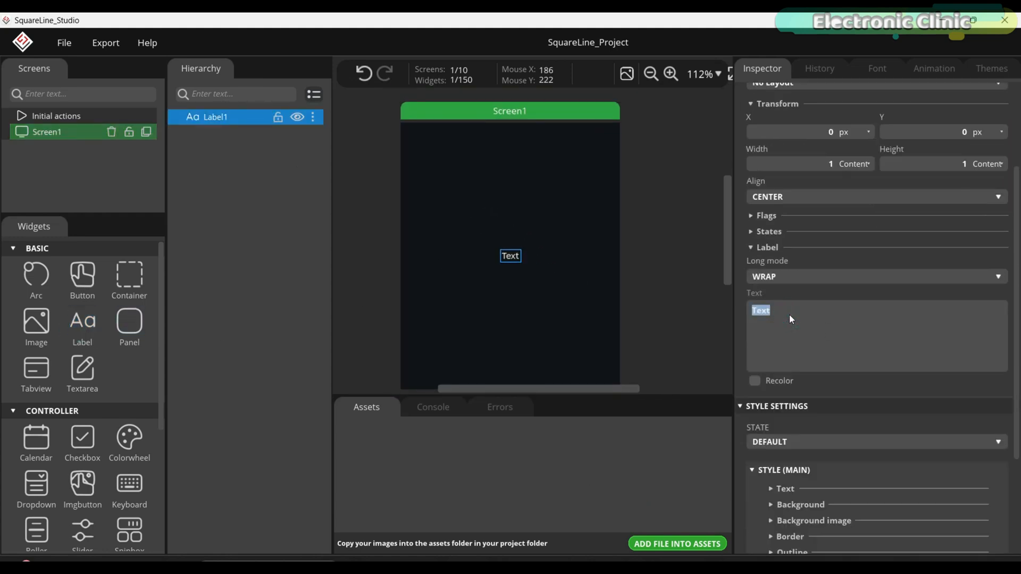
pyautogui.write('Hello')
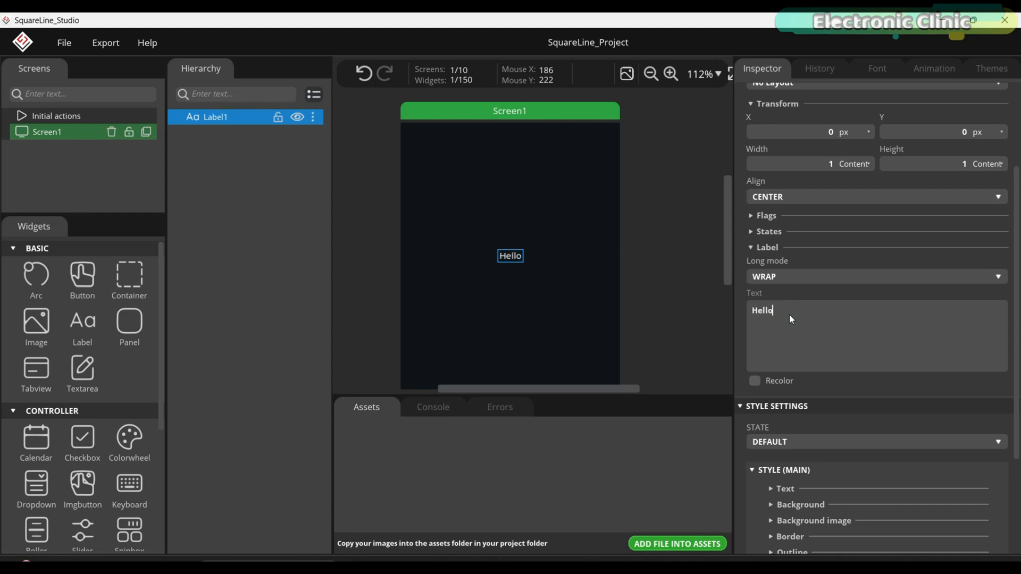
pyautogui.scroll(-3)
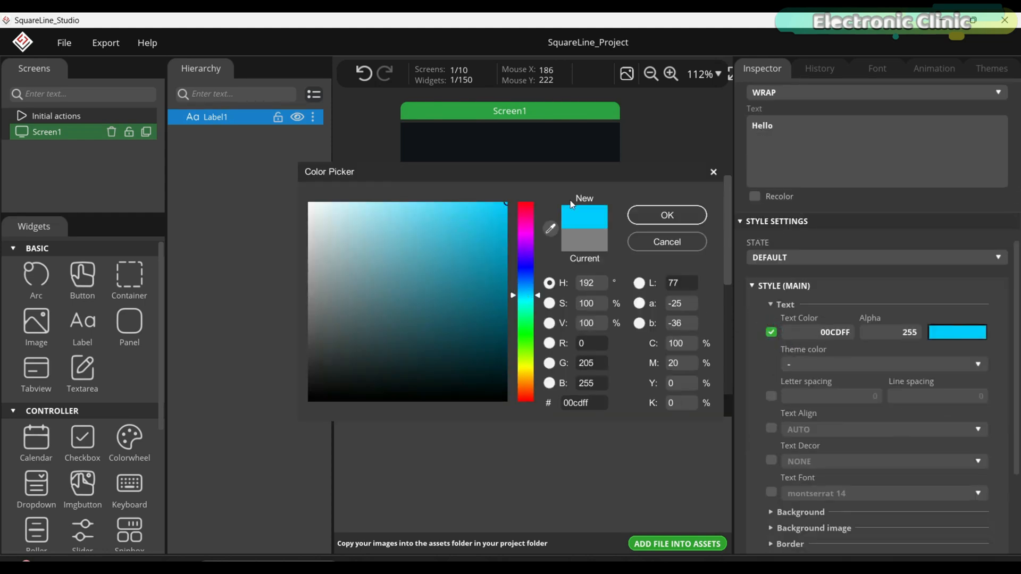
pyautogui.click(665, 215)
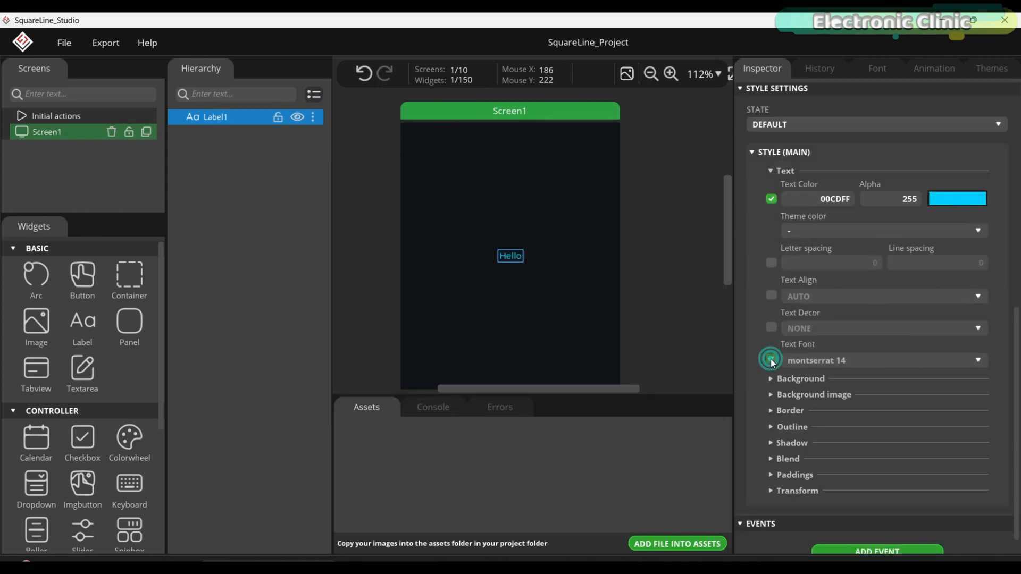
pyautogui.click(771, 360)
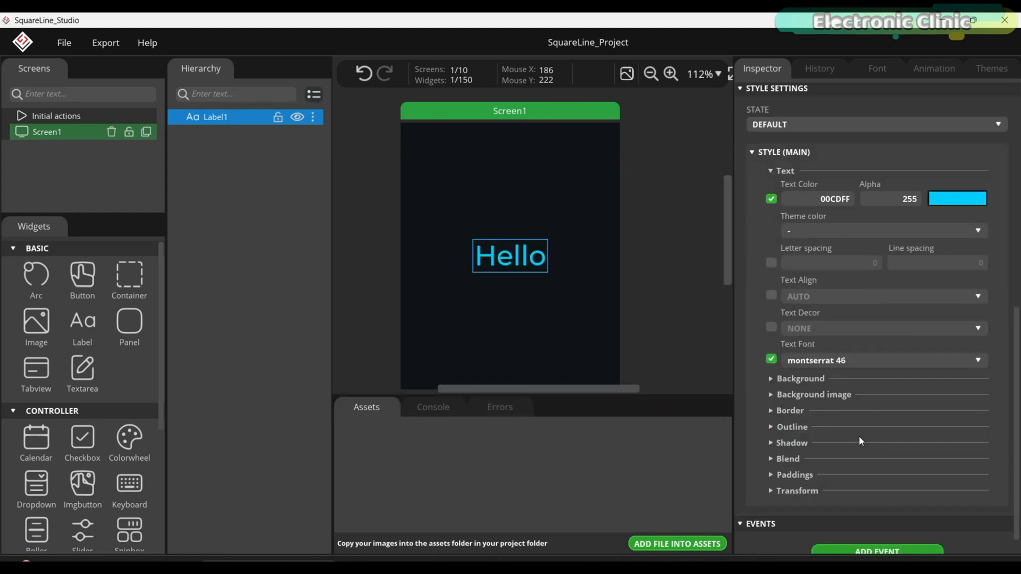
pyautogui.scroll(3)
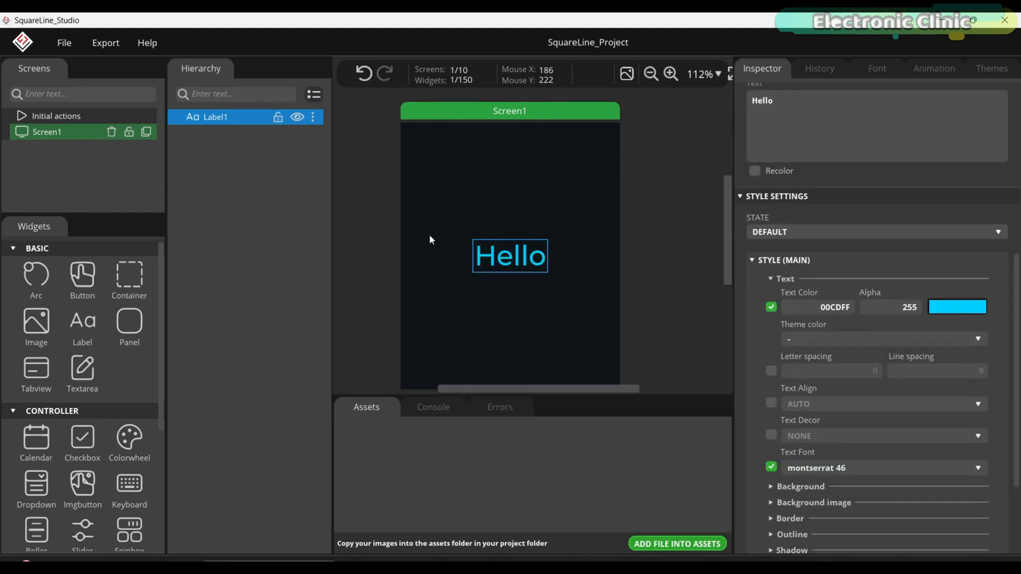
pyautogui.click(105, 43)
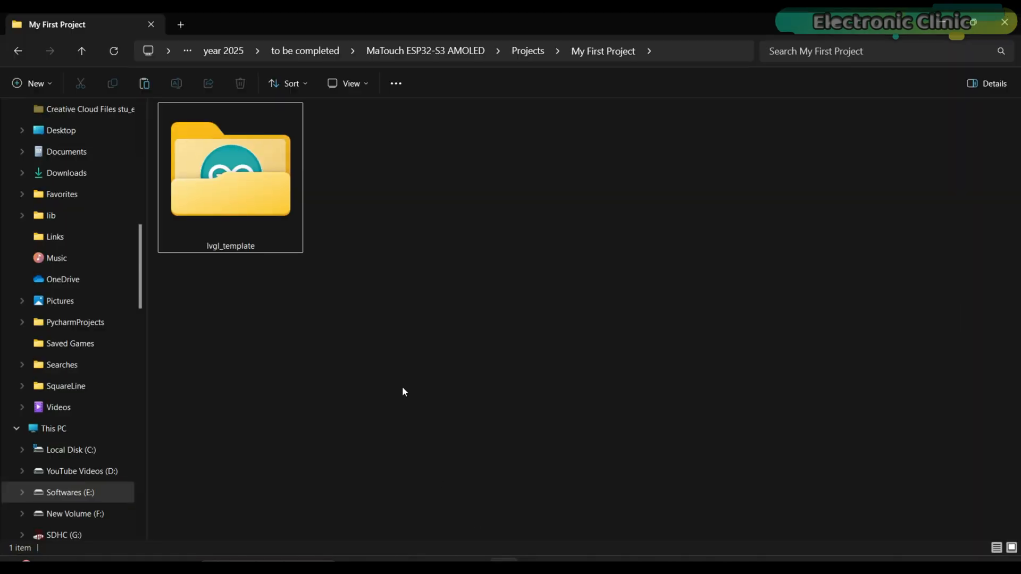
# In File Explorer, open the lvgl_template 'ui files' folder, select all exported files, then go back up.
pyautogui.doubleClick(230, 169)
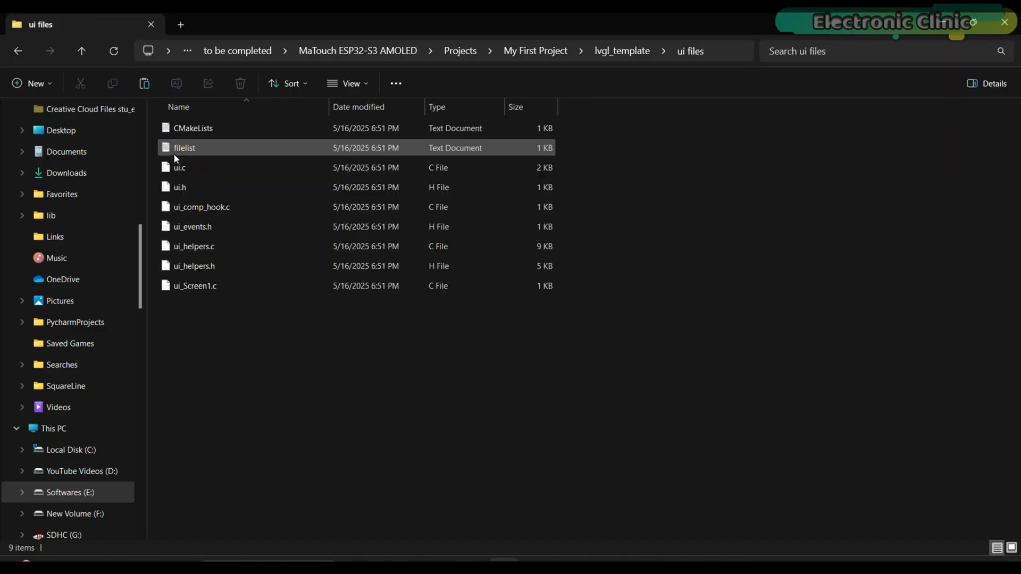
pyautogui.press('ctrl+a')
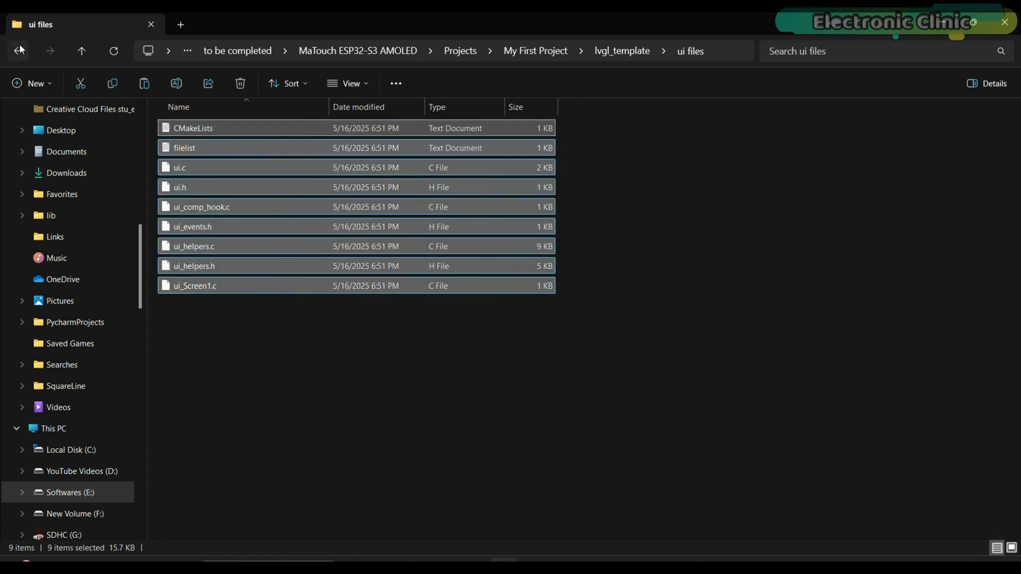
pyautogui.click(18, 52)
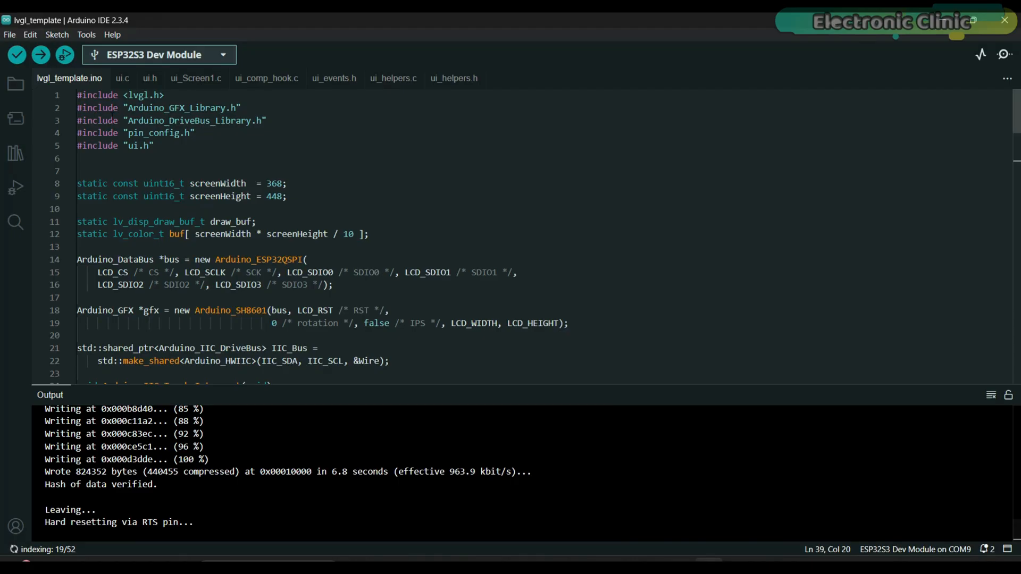
# Check the generated ui.c and ui_Screen1.c, then upload lvgl_template.ino to the ESP32-S3.
pyautogui.click(122, 78)
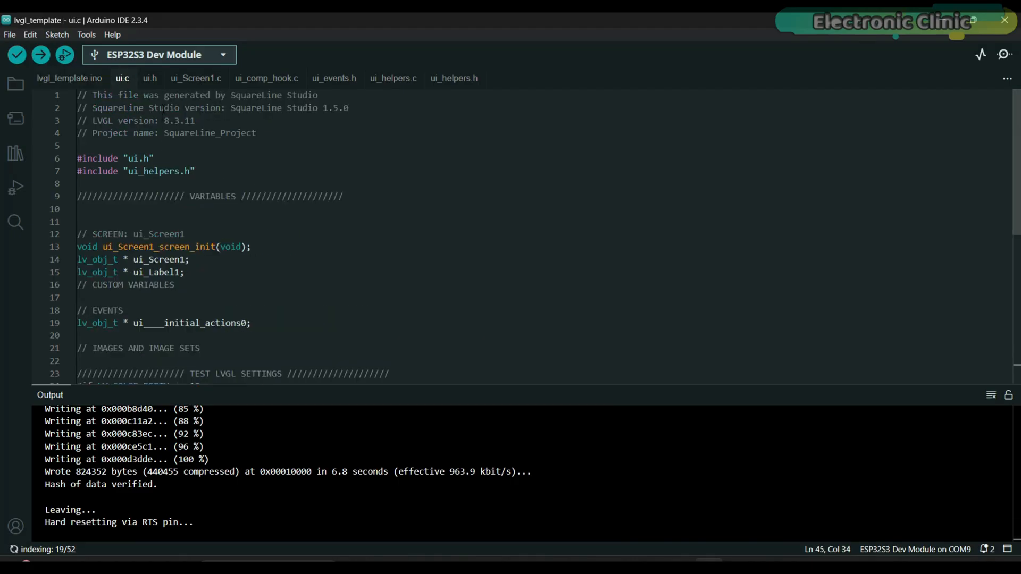
pyautogui.click(195, 78)
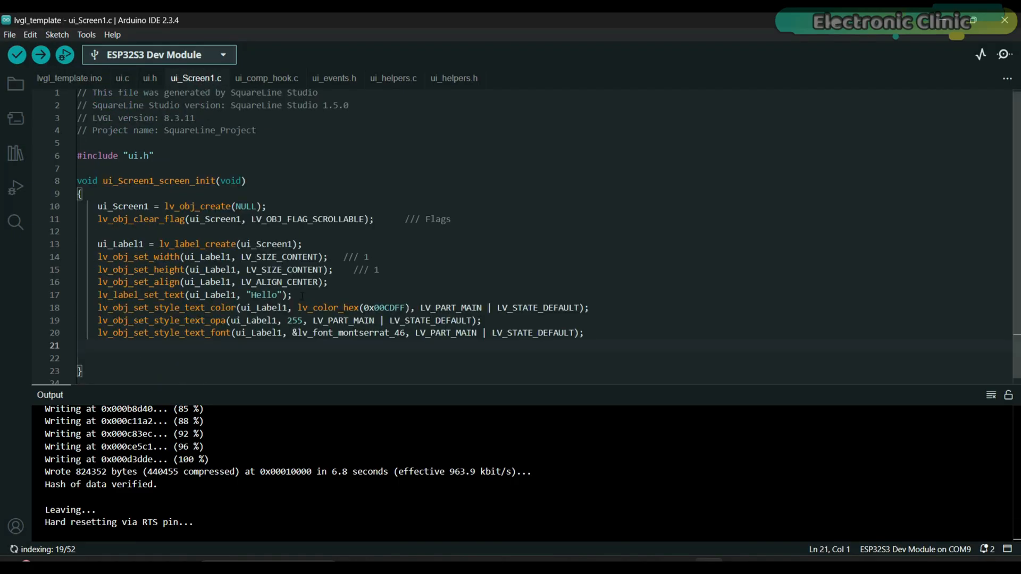
pyautogui.click(293, 294)
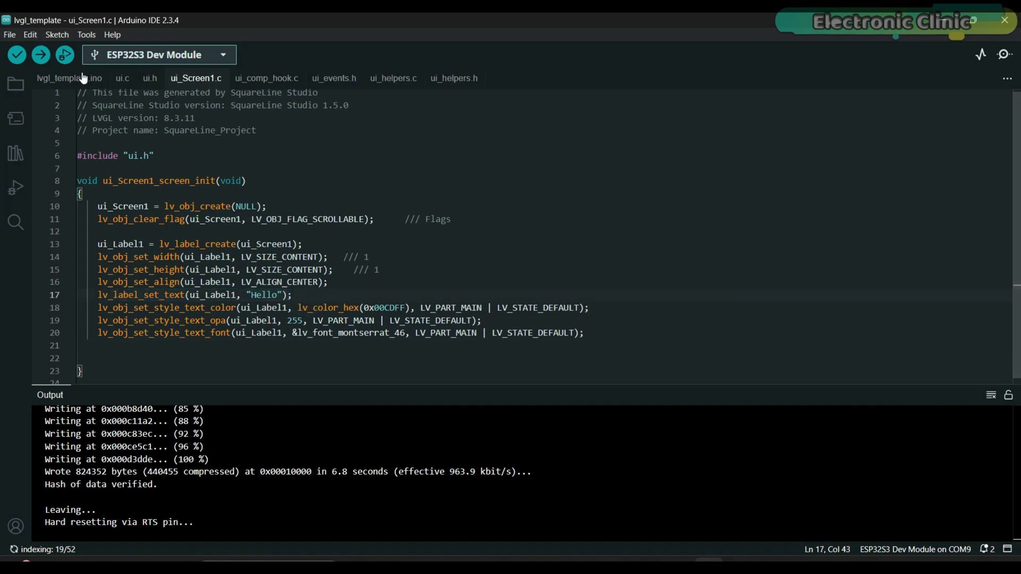
pyautogui.click(40, 55)
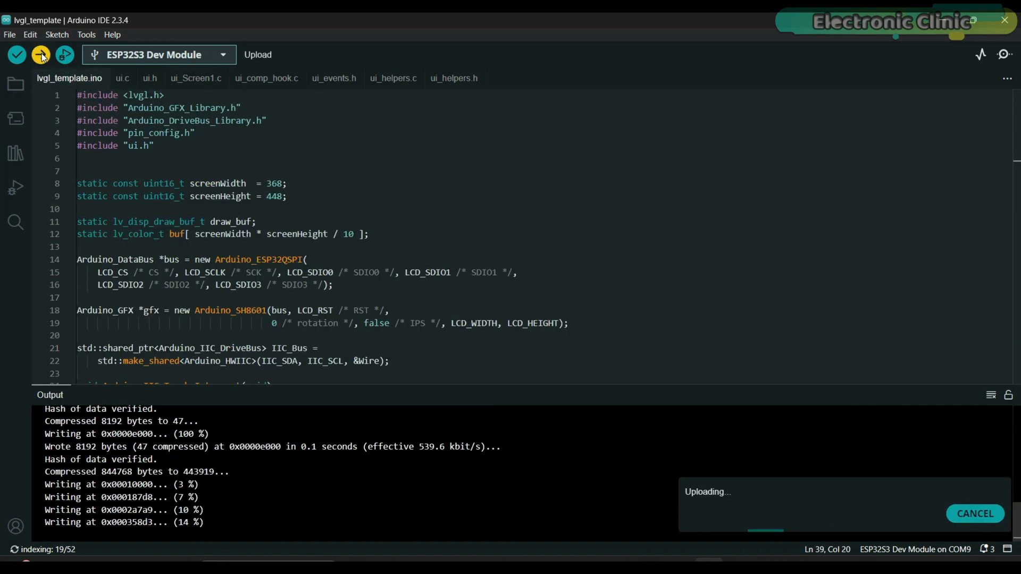